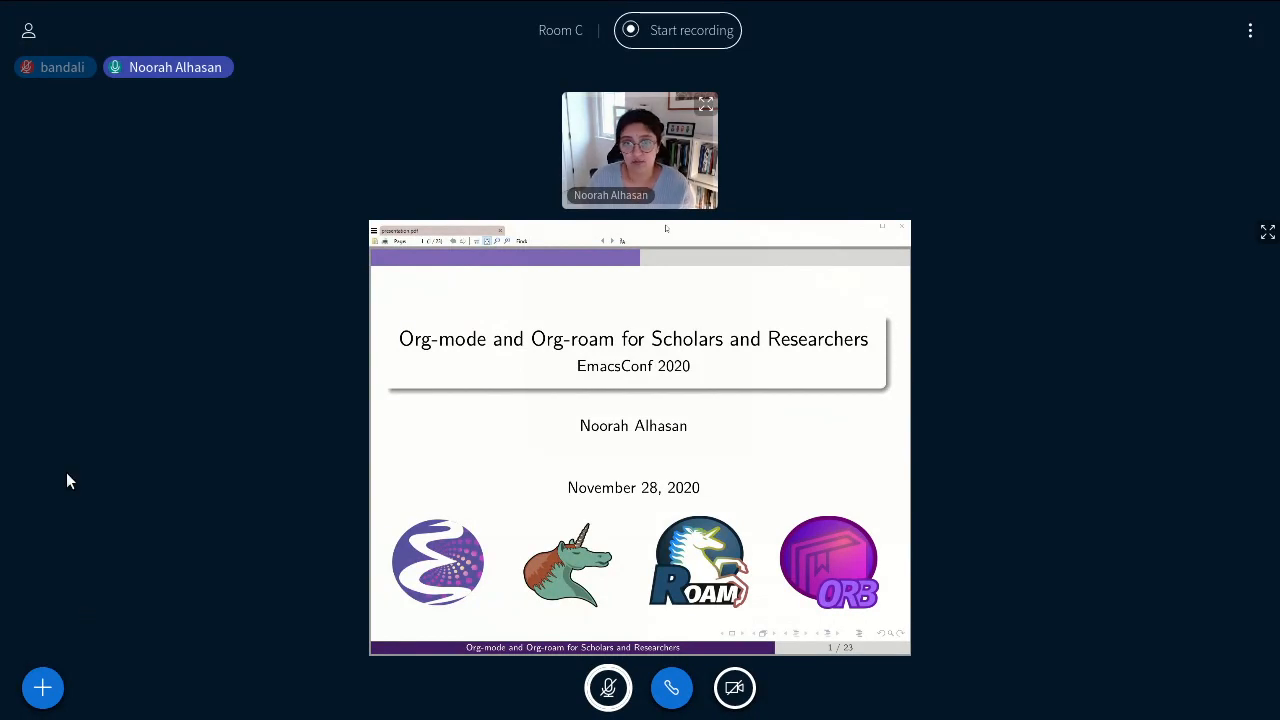
Start and confirm recording of the Room C session during the Org-mode talk.
click(677, 30)
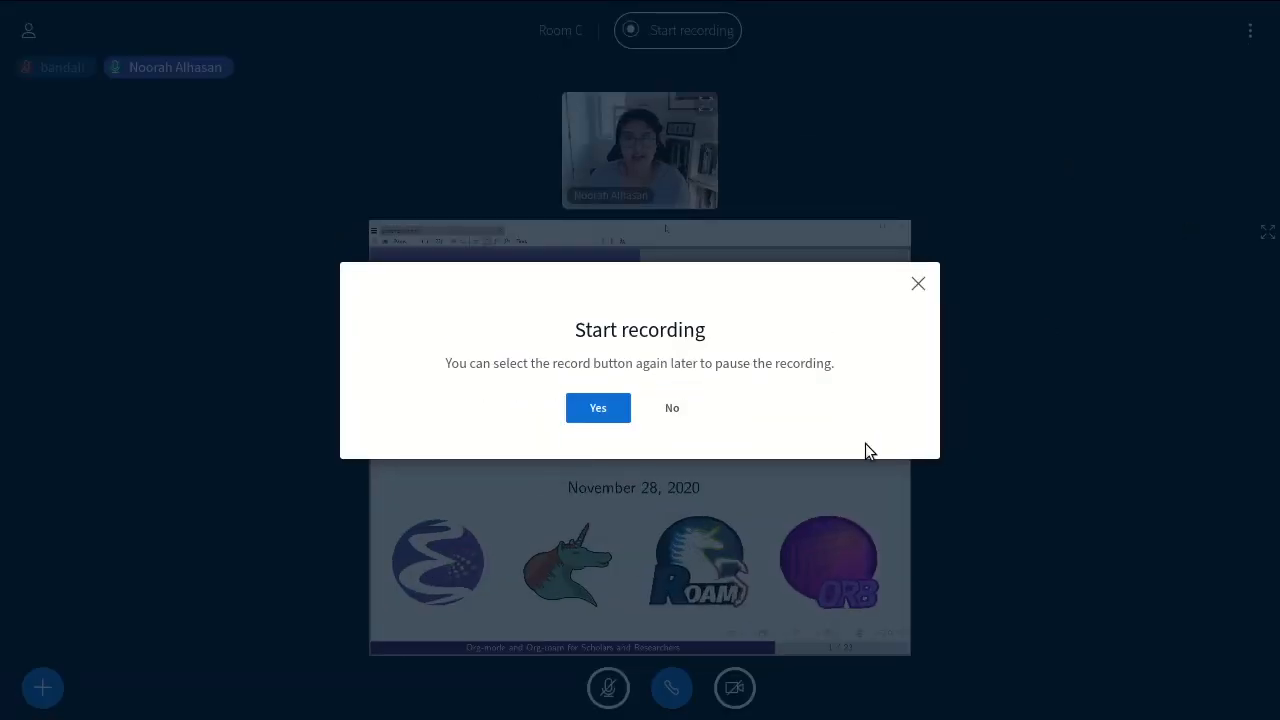
click(597, 407)
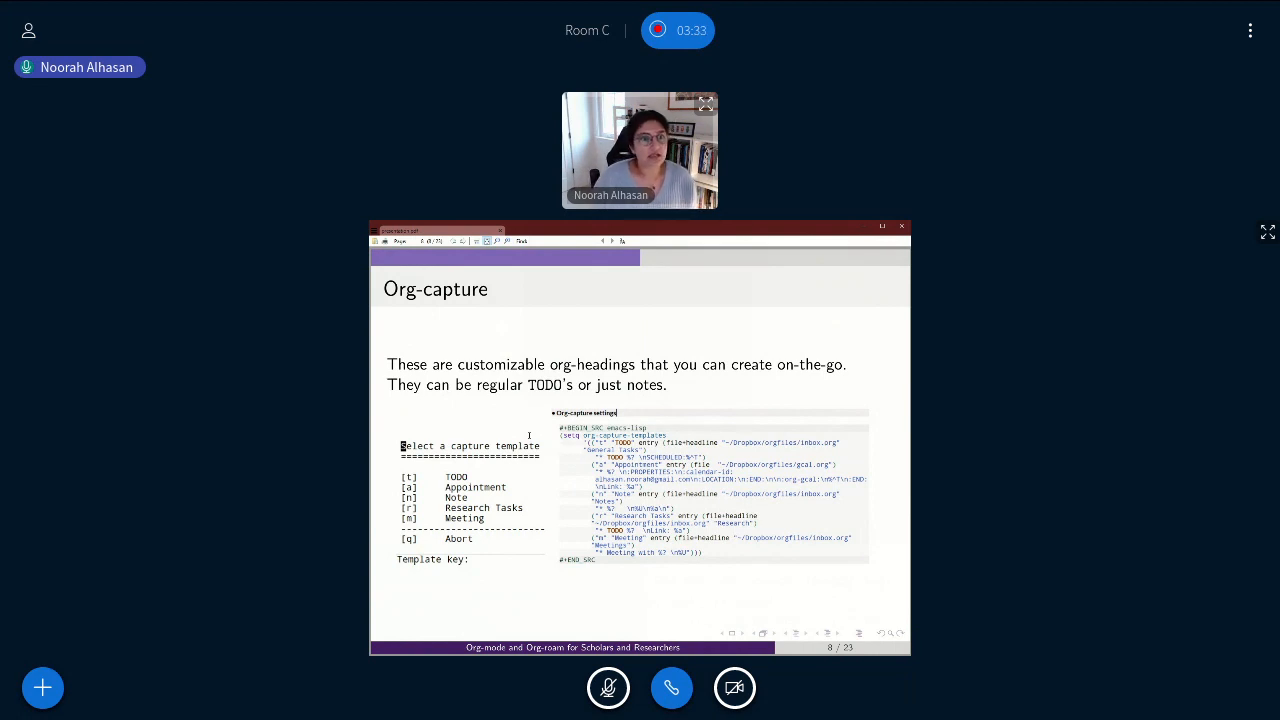
mouse_move(1267, 232)
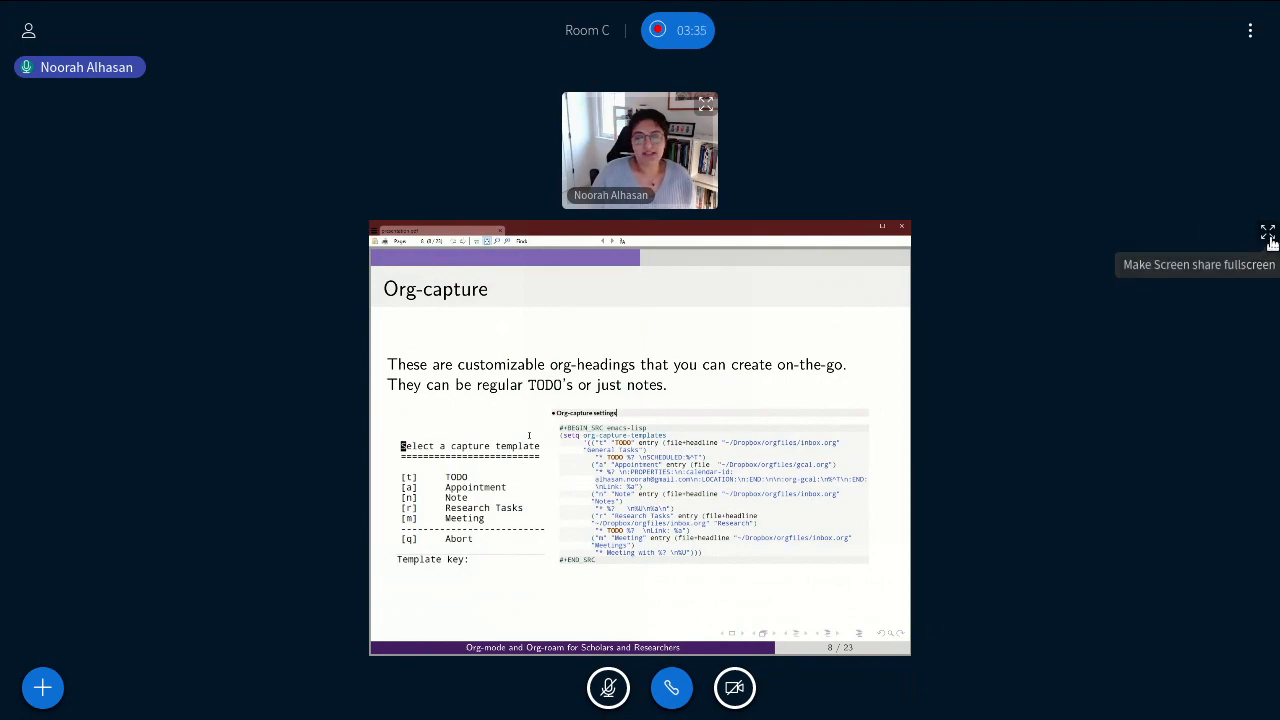
Make the shared Org-capture slide (8 of 23) fill the whole screen.
click(1268, 233)
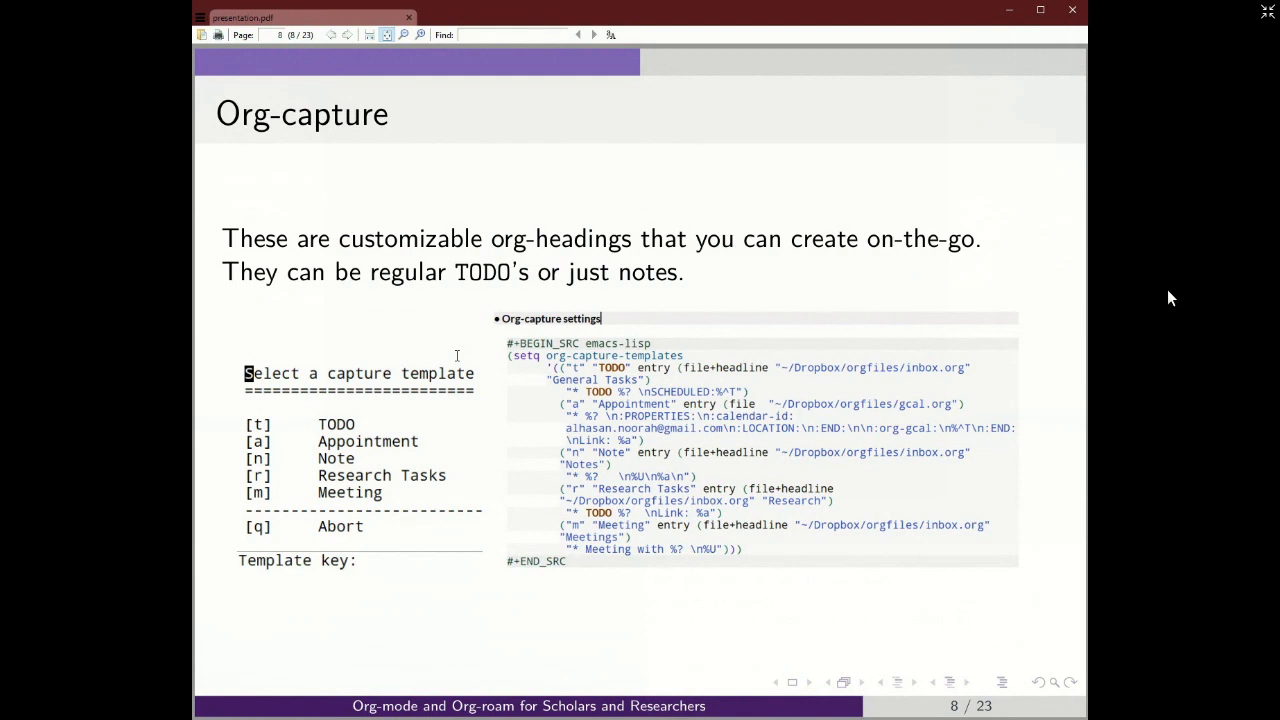
mouse_move(1273, 93)
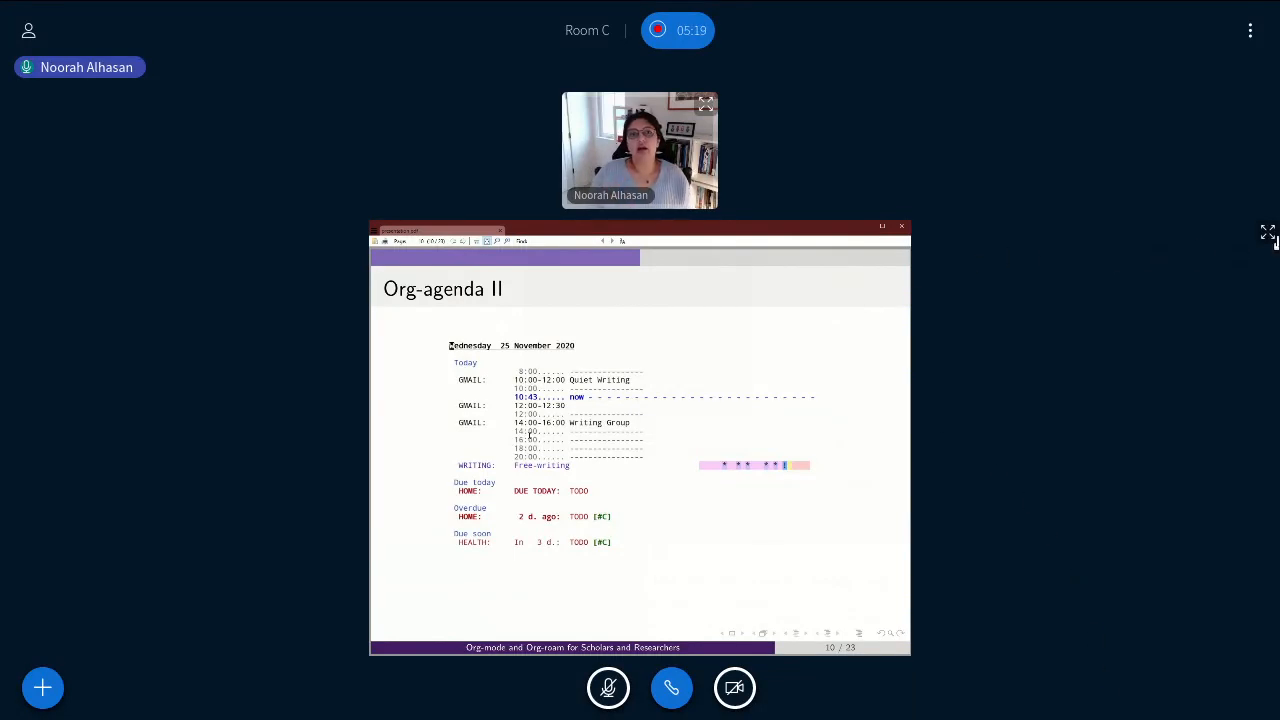
Put the Org-agenda II slide (10 of 23) back into fullscreen share view.
click(1267, 232)
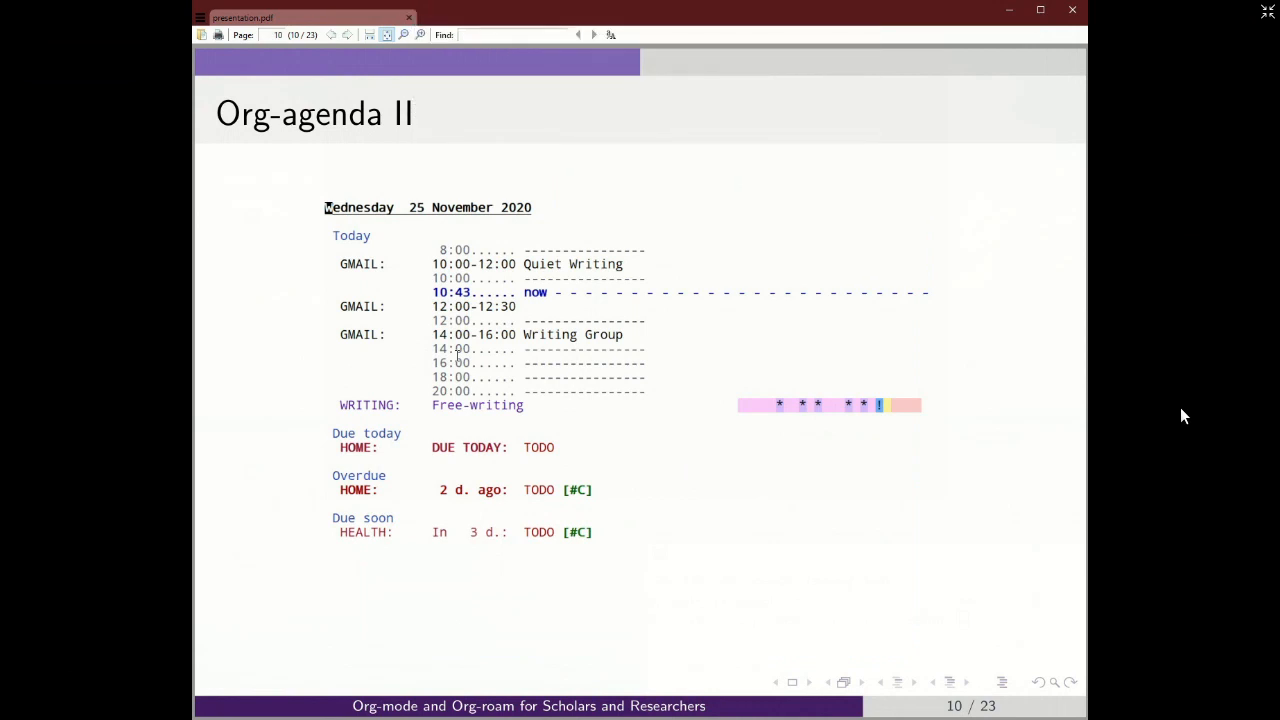
mouse_move(1018, 362)
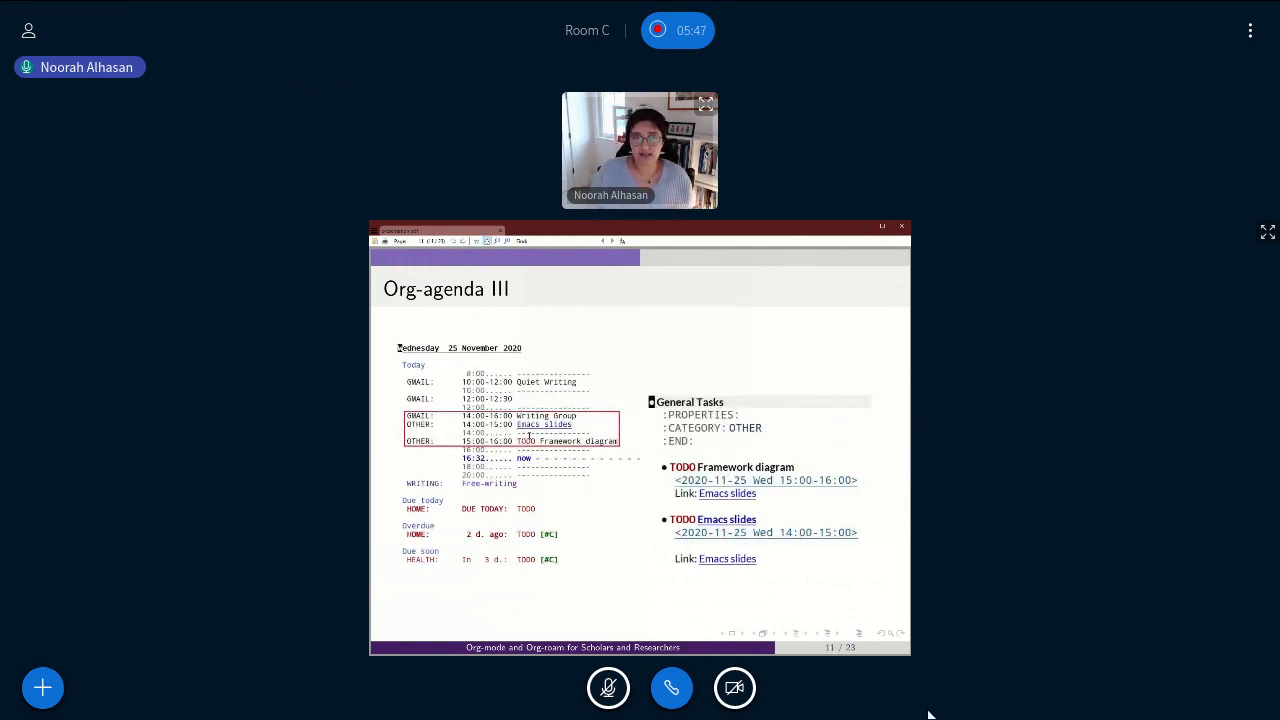
mouse_move(1267, 232)
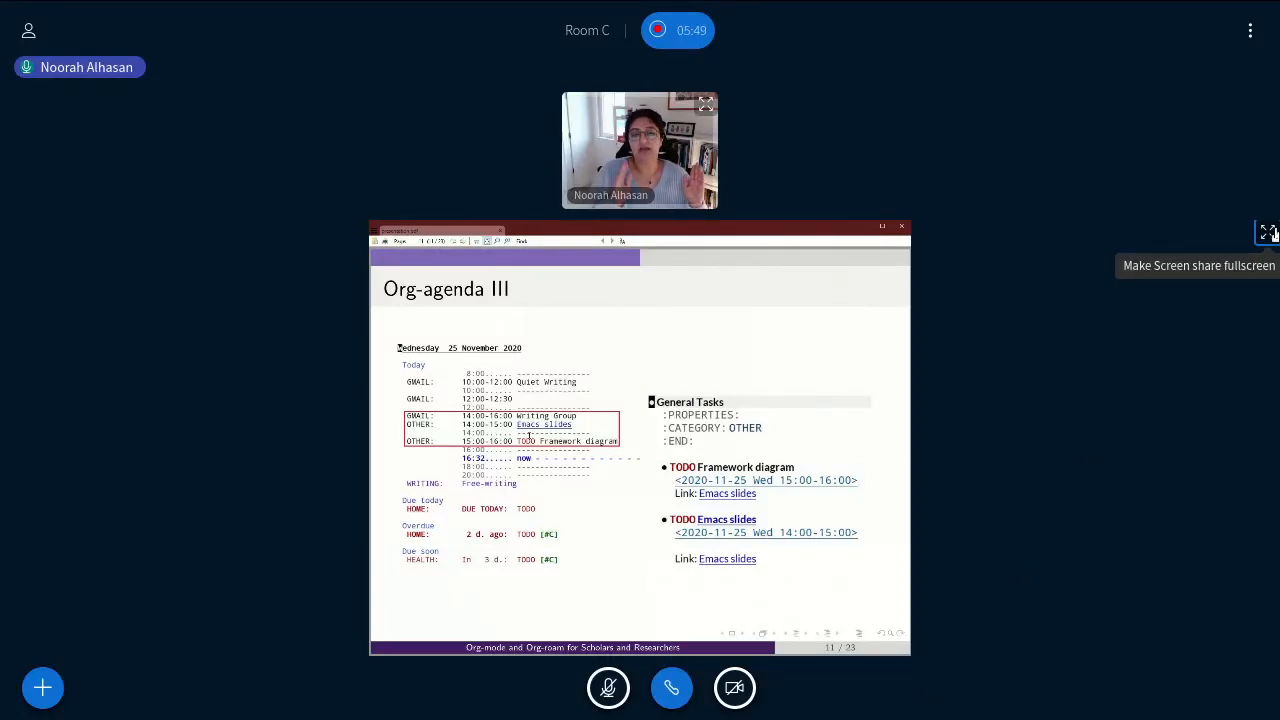
click(1267, 233)
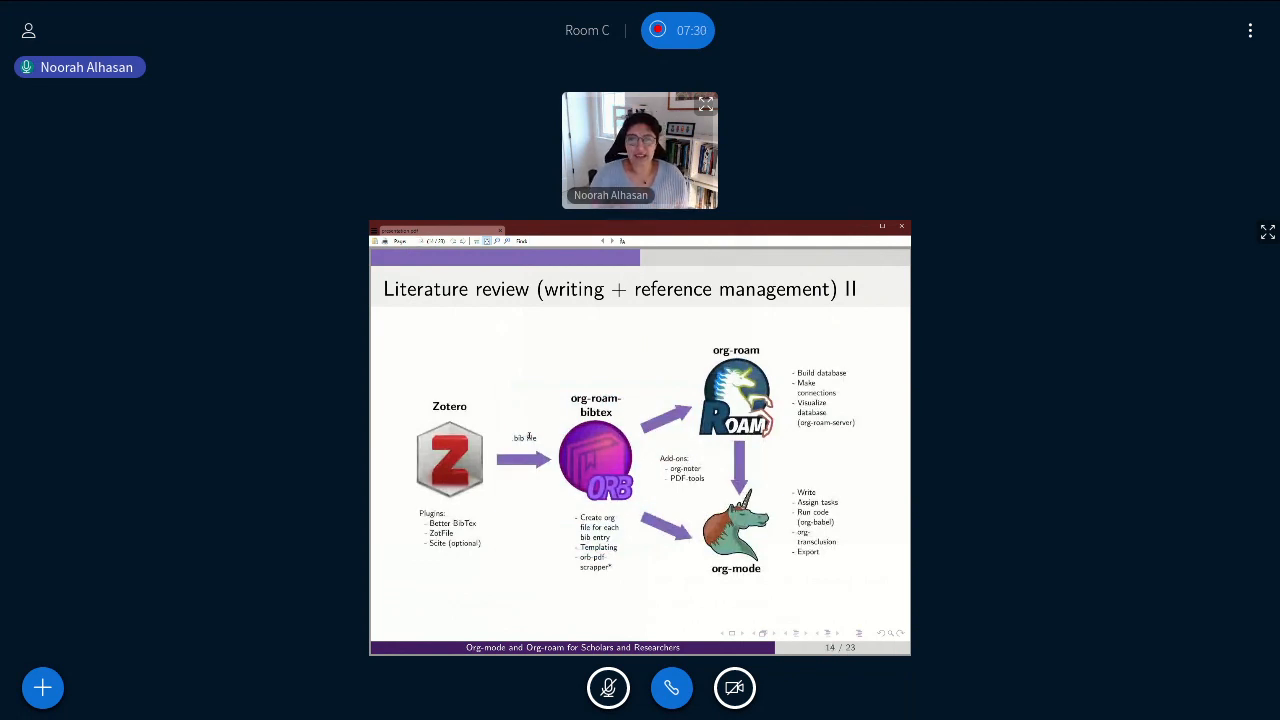
mouse_move(1247, 265)
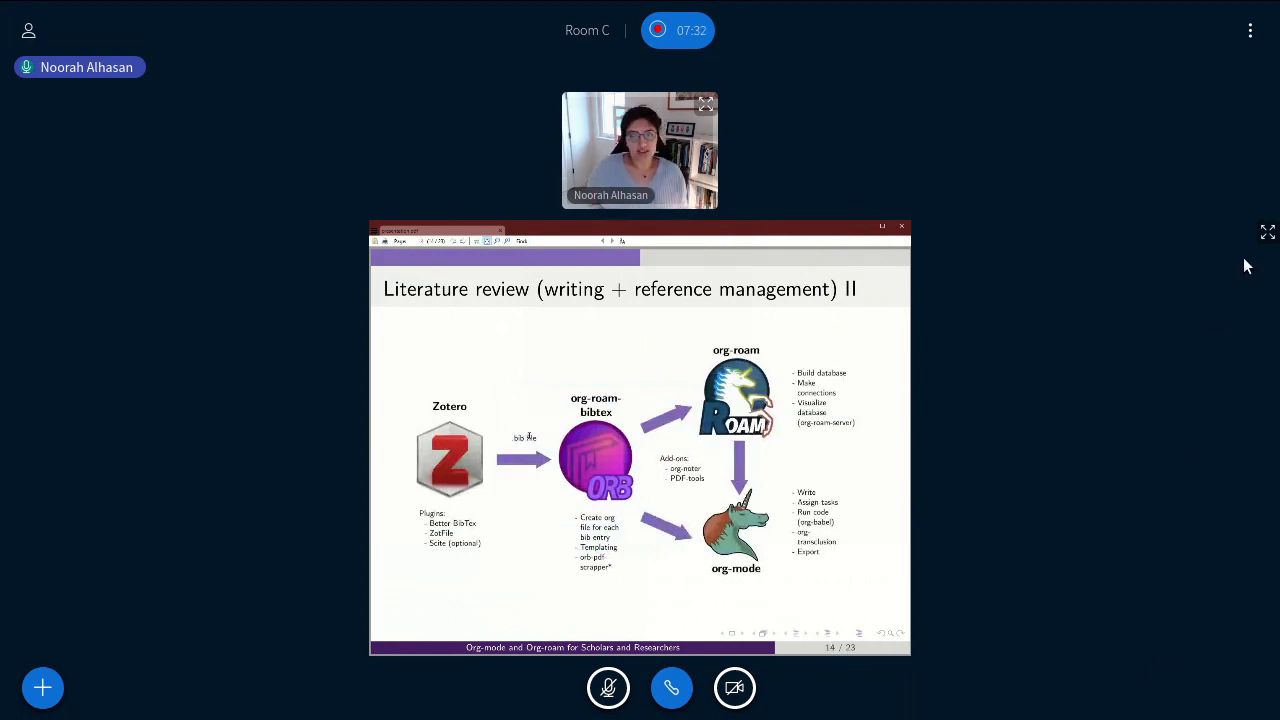
Make the Literature review II slide (14 of 23) fill the screen as a fullscreen share.
click(1267, 232)
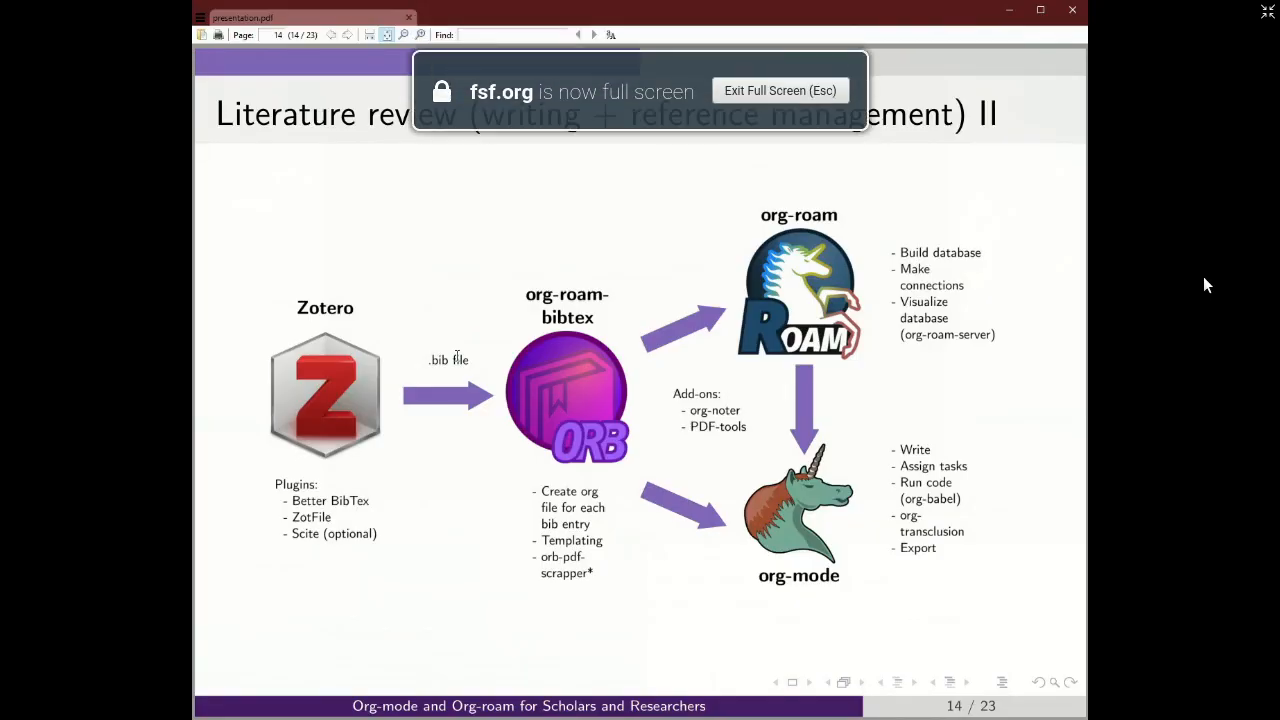
mouse_move(1202, 283)
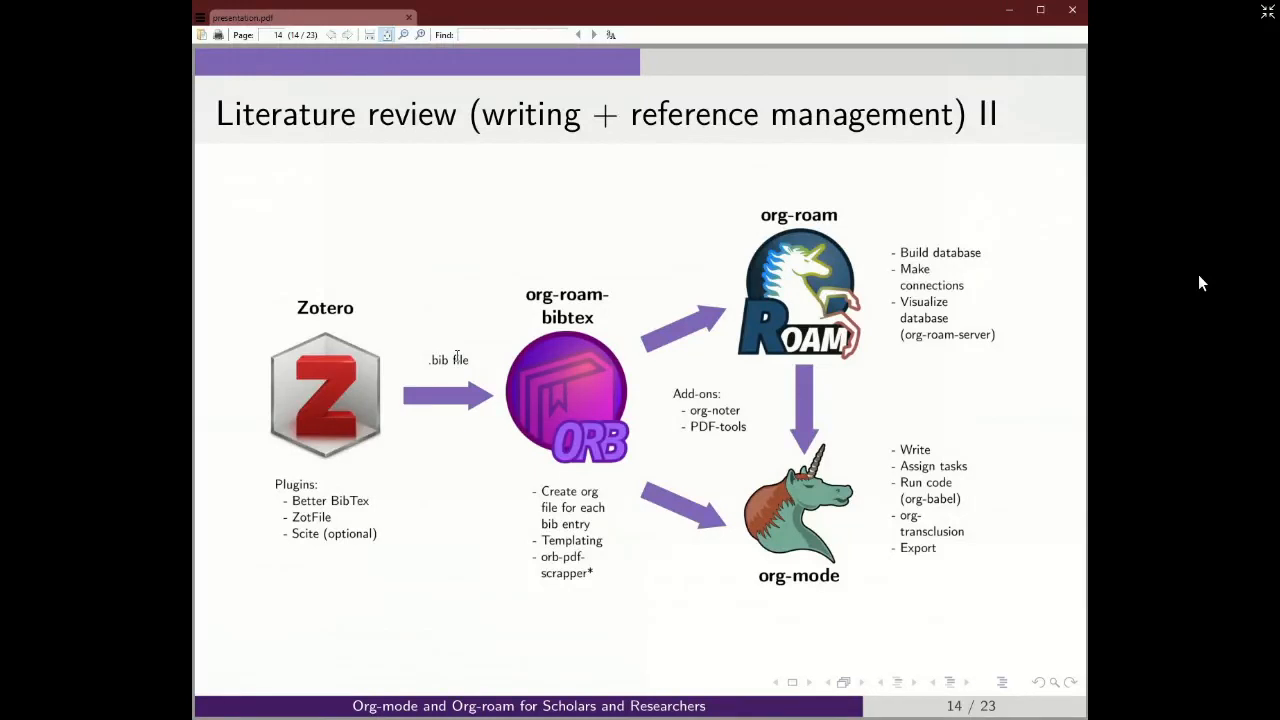
mouse_move(1208, 263)
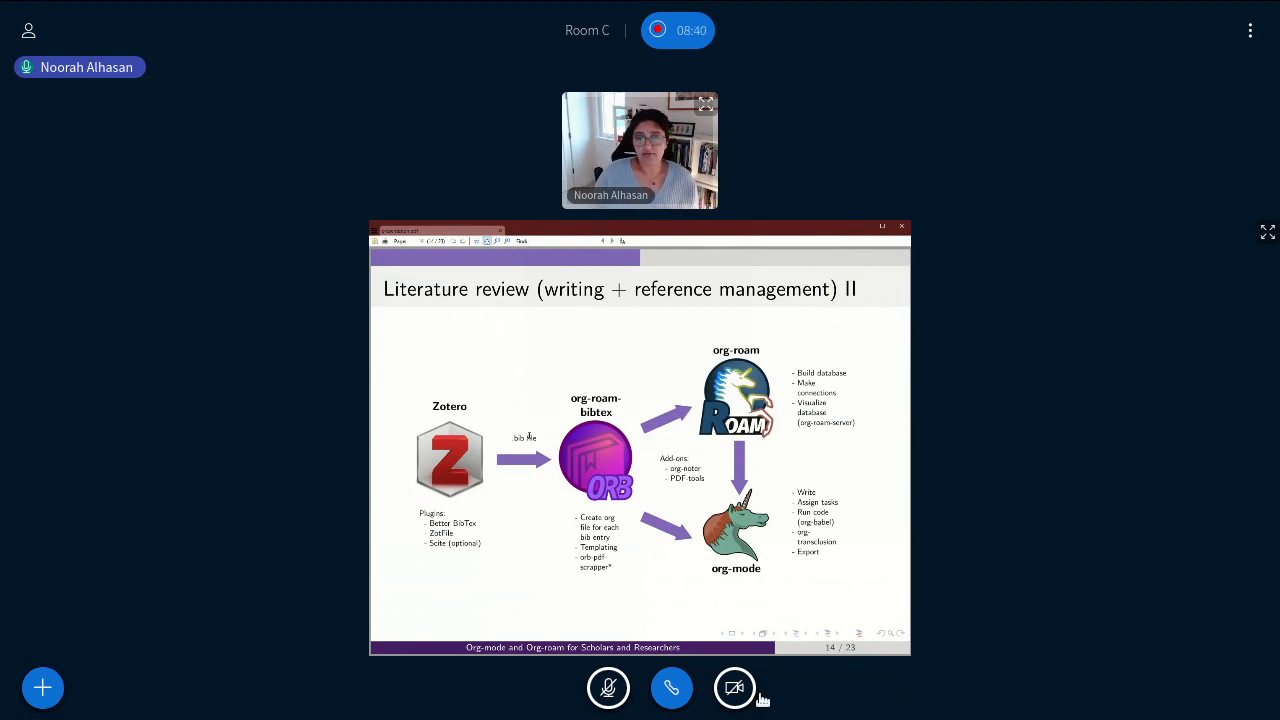
click(1267, 232)
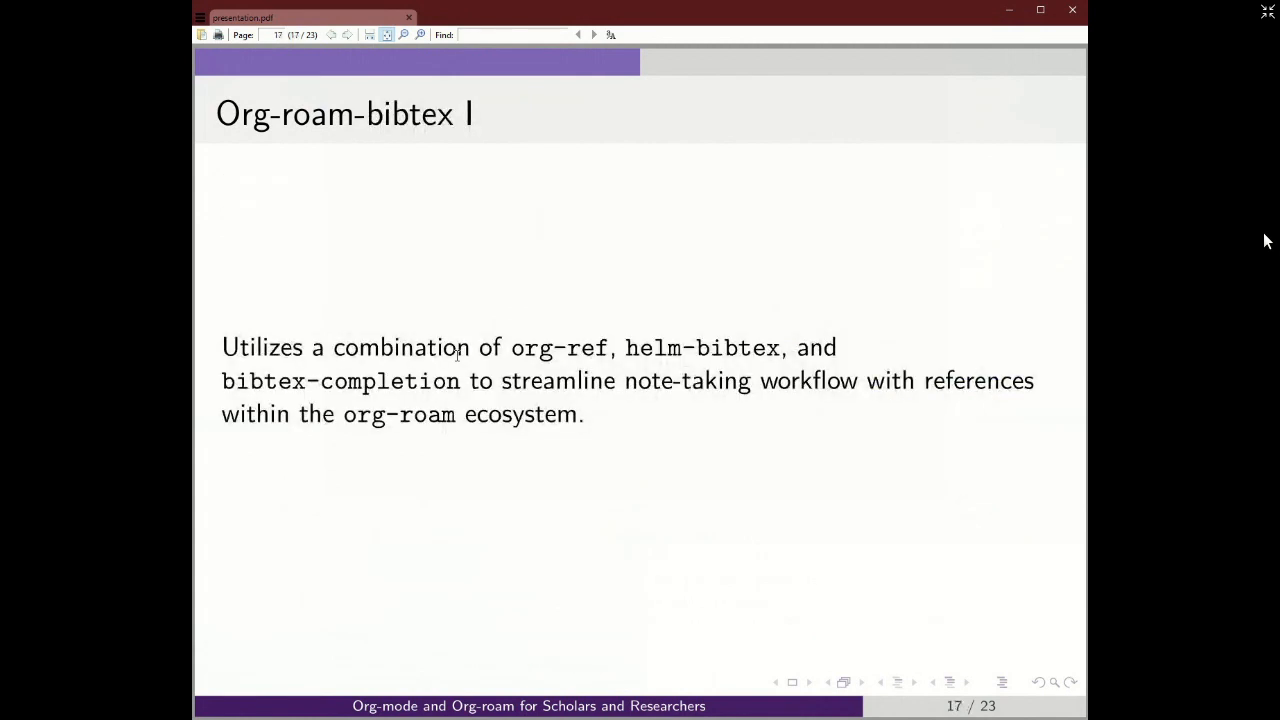
mouse_move(1259, 213)
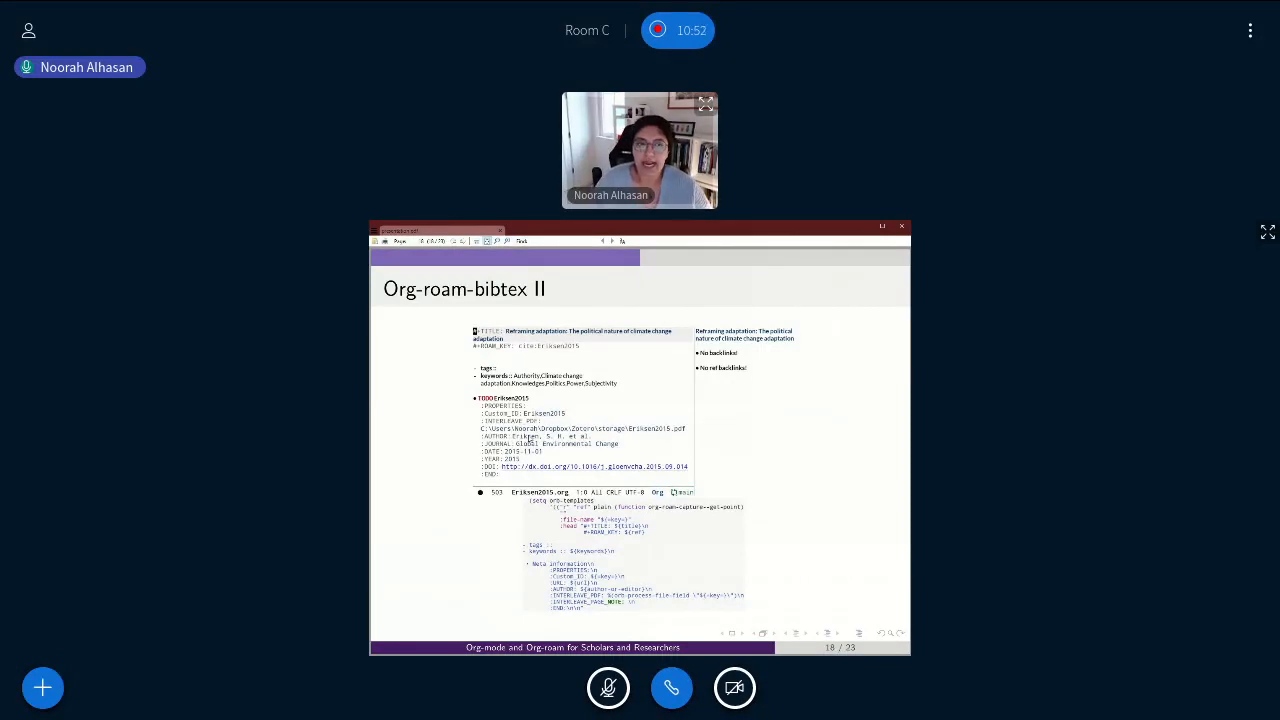
Enlarge the Org-roam-bibtex II slide (18 of 23) to fullscreen.
click(1267, 231)
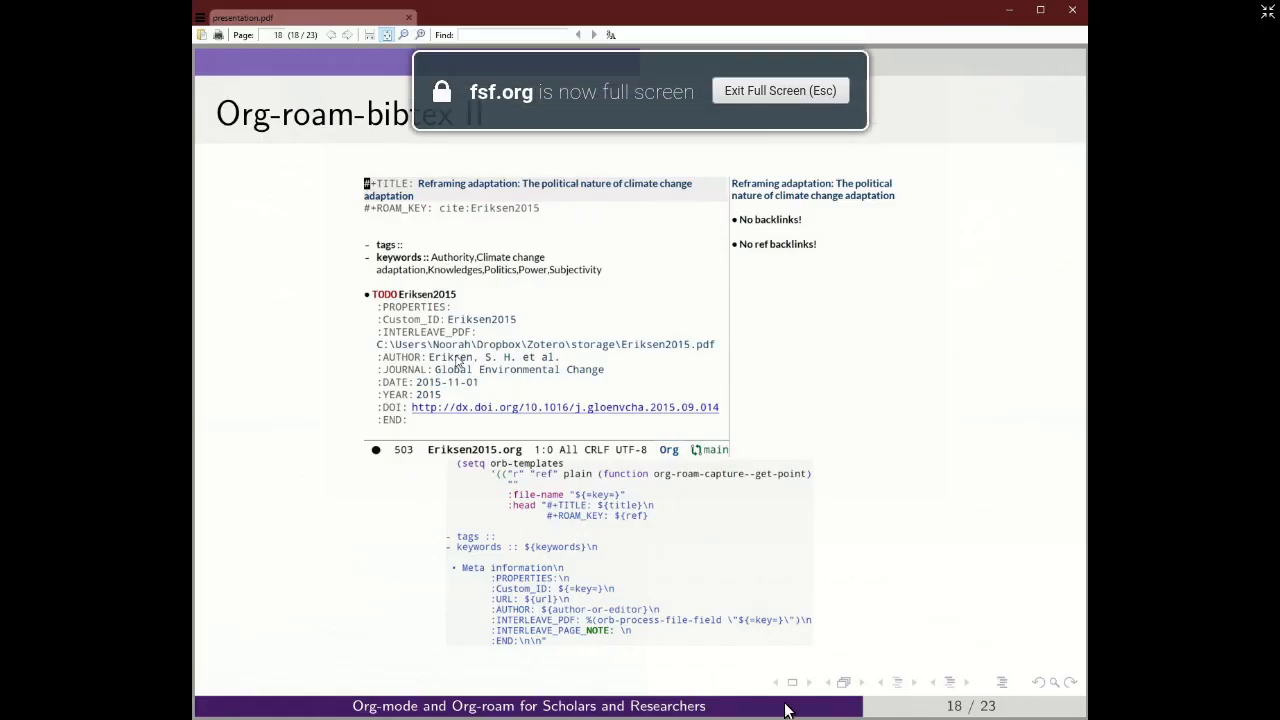
mouse_move(785, 710)
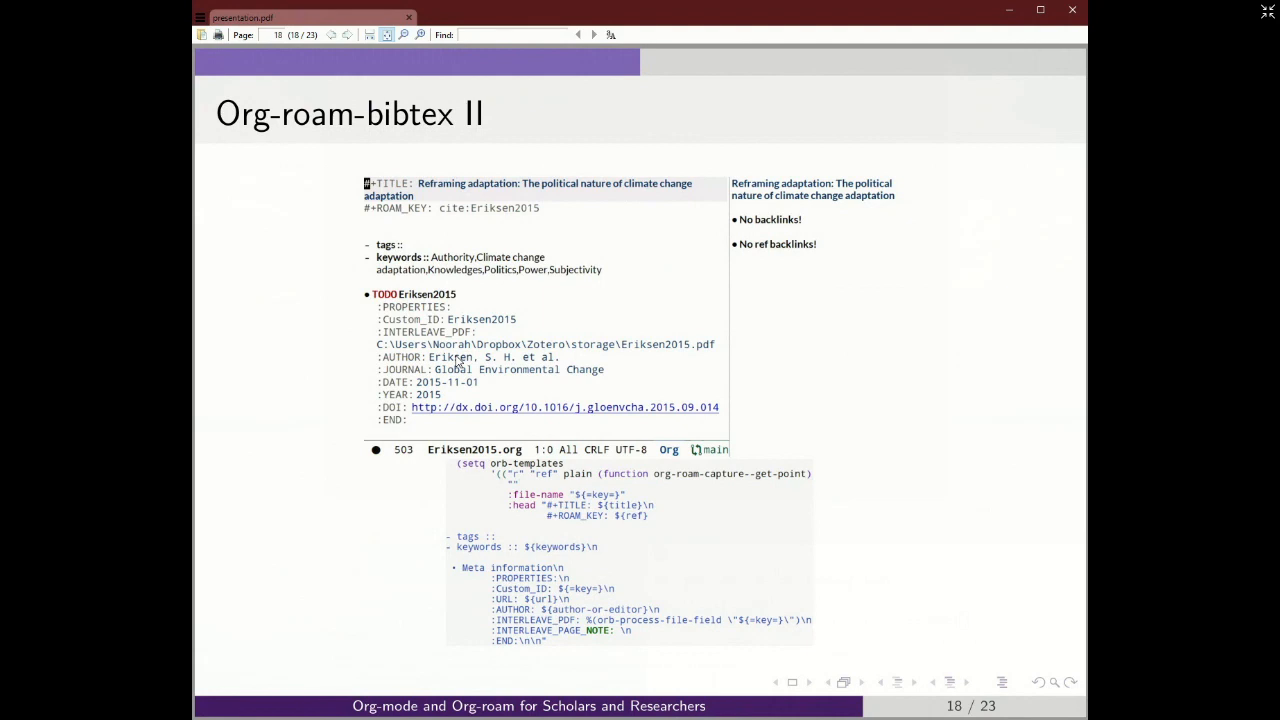
Return from the fullscreen share to the room layout as slides reach Org-transclusion II.
click(593, 35)
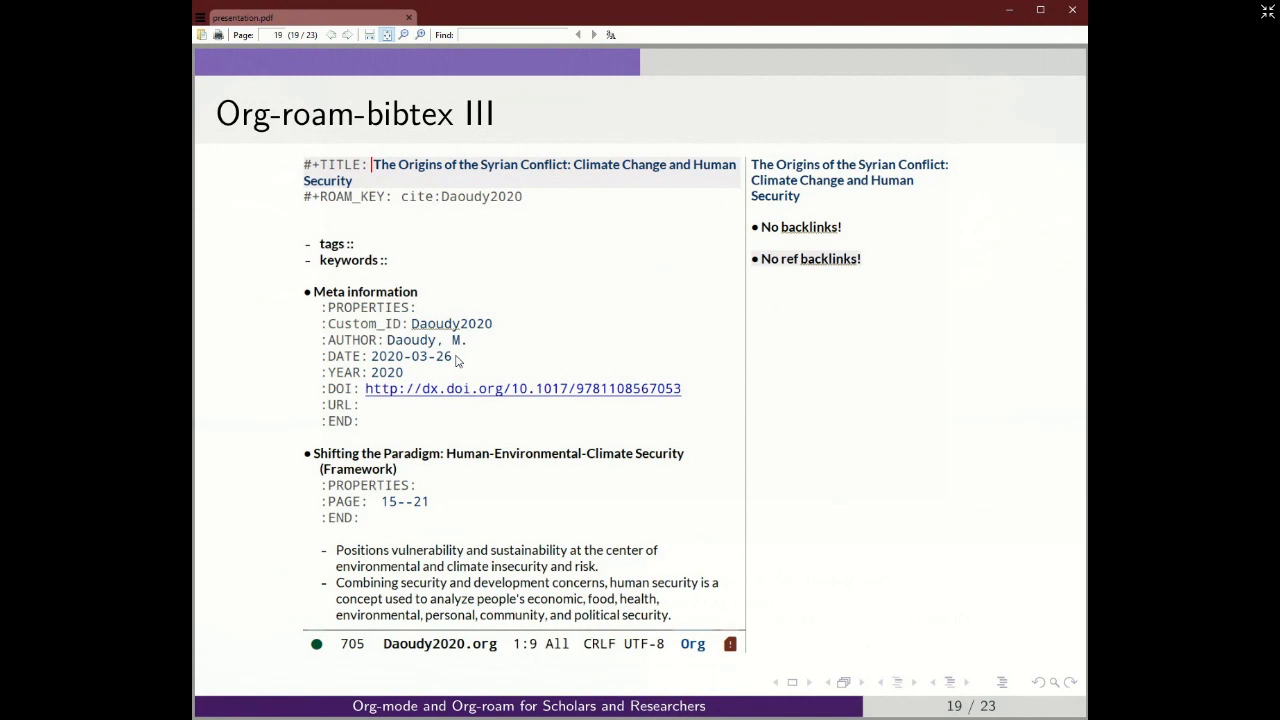
click(594, 34)
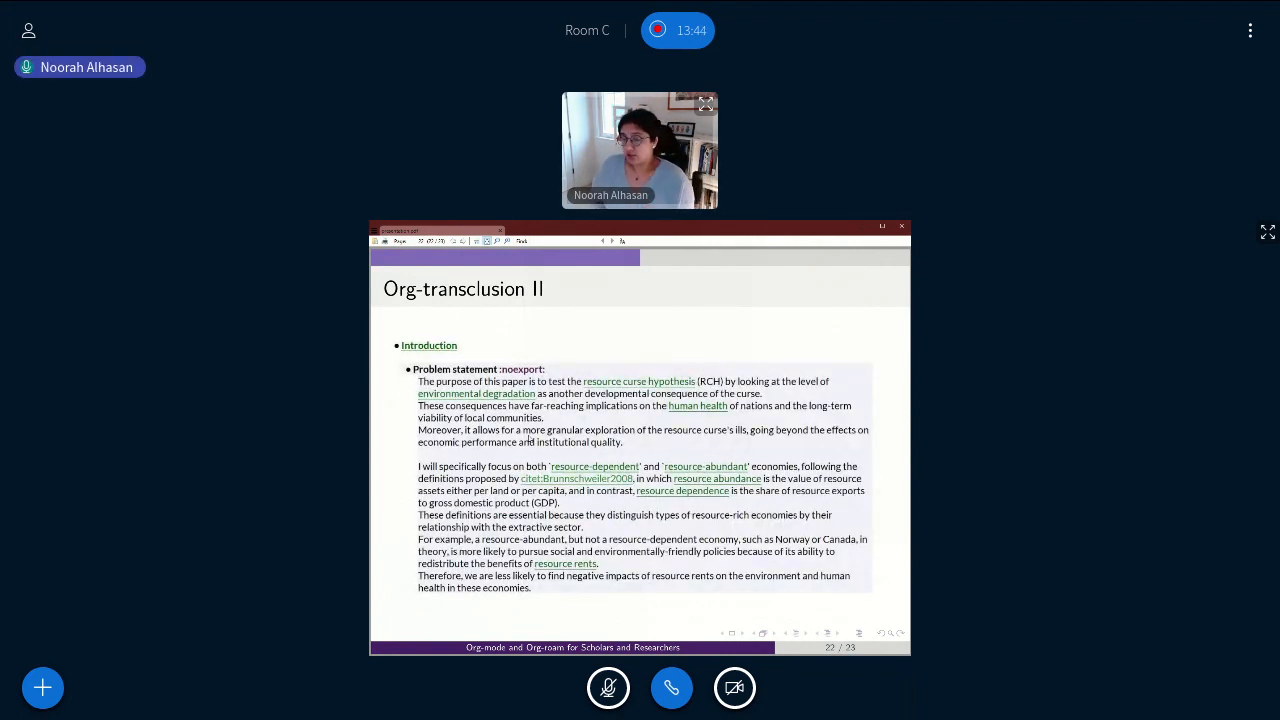
mouse_move(1127, 696)
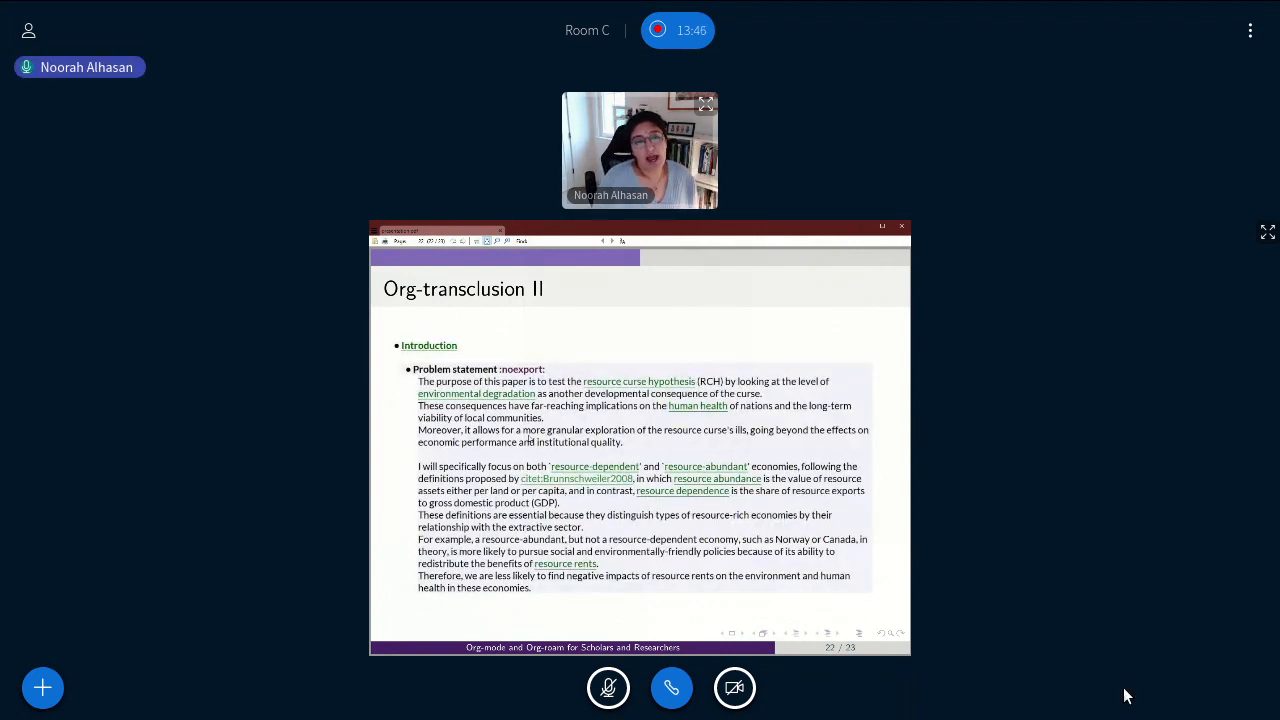
Show the final Thank you slide (23 of 23) as a fullscreen share.
click(1267, 232)
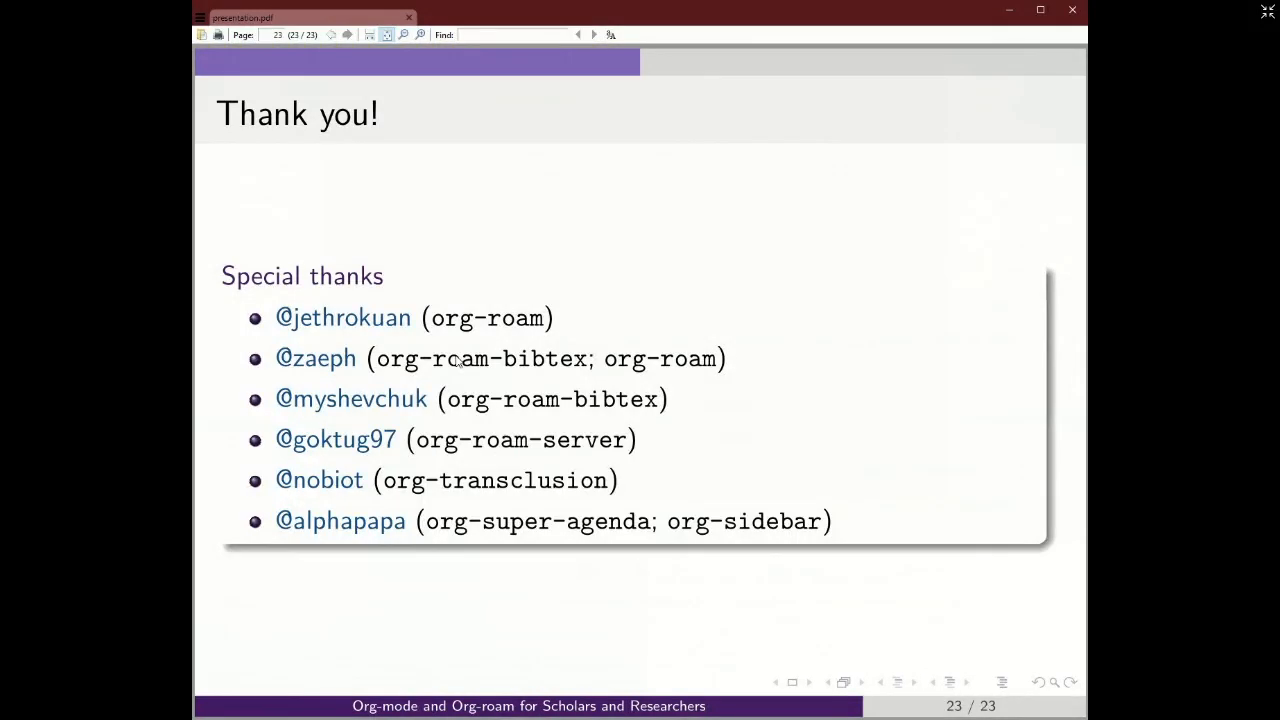
mouse_move(1271, 40)
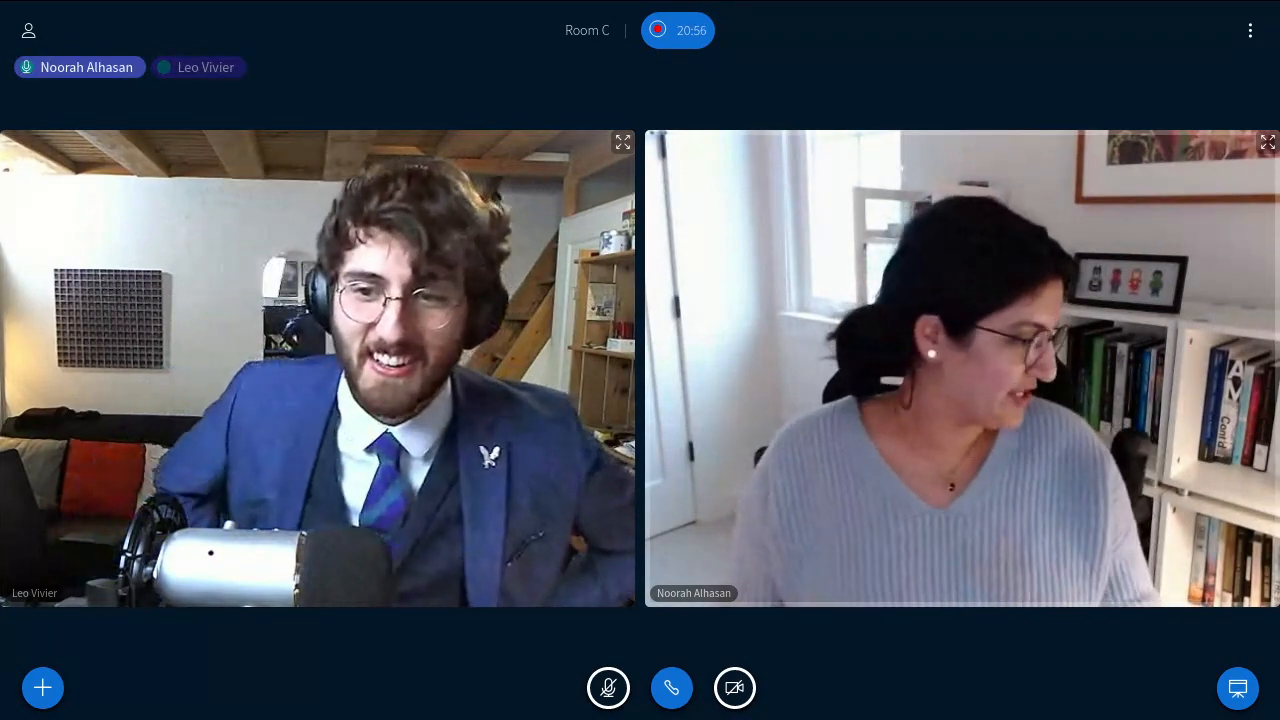
Unmute the microphone to speak in the two-webcam Q&A.
click(608, 687)
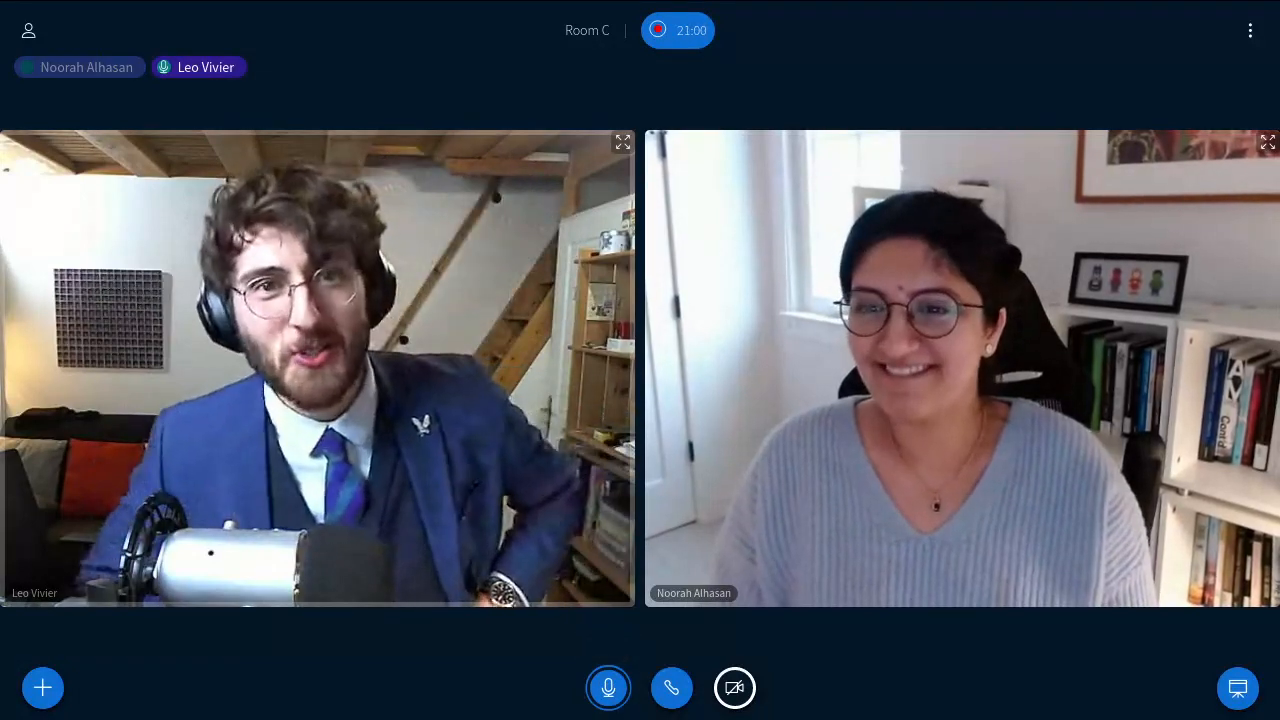